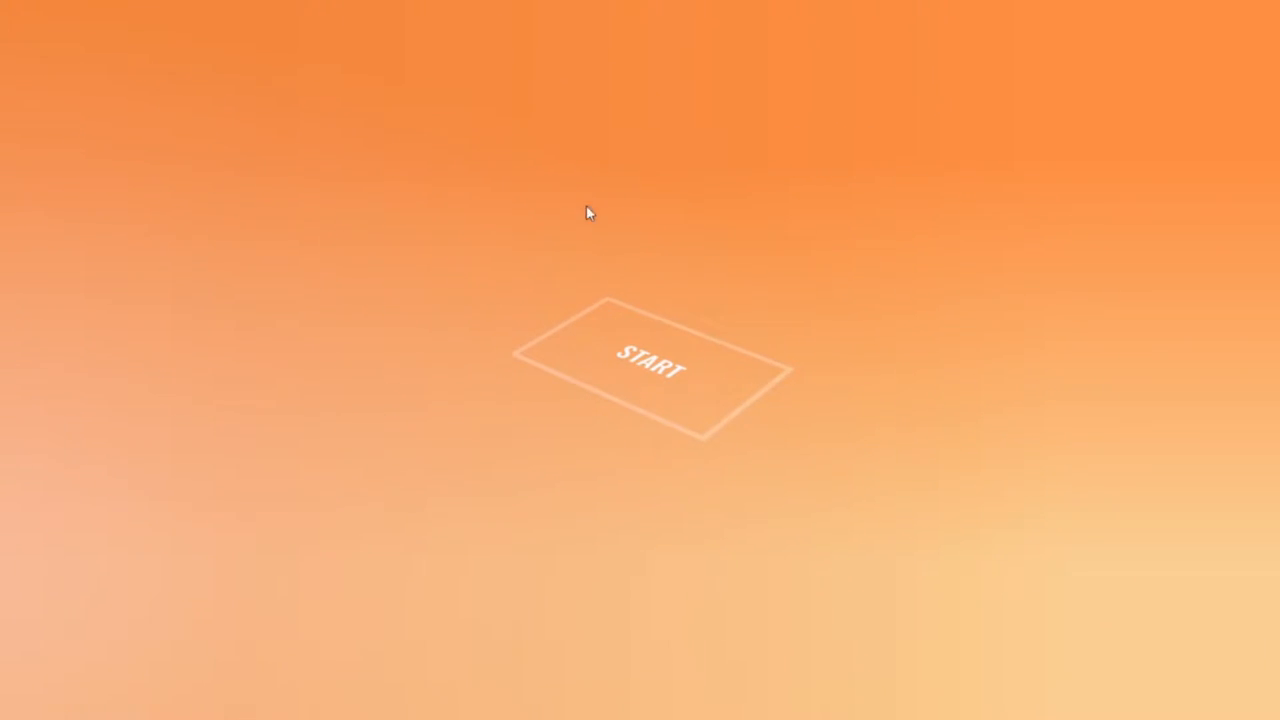
{"action": "mouse_move", "coordinate": [565, 108]}
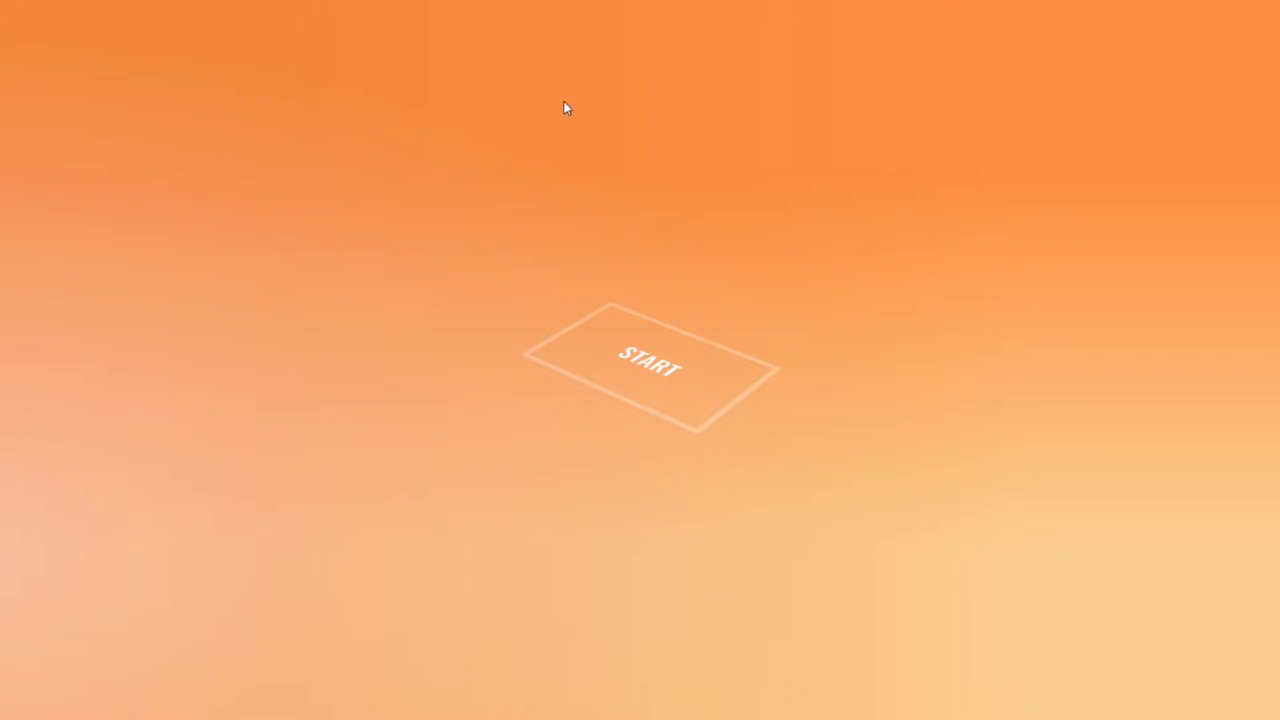
{"action": "mouse_move", "coordinate": [490, 33]}
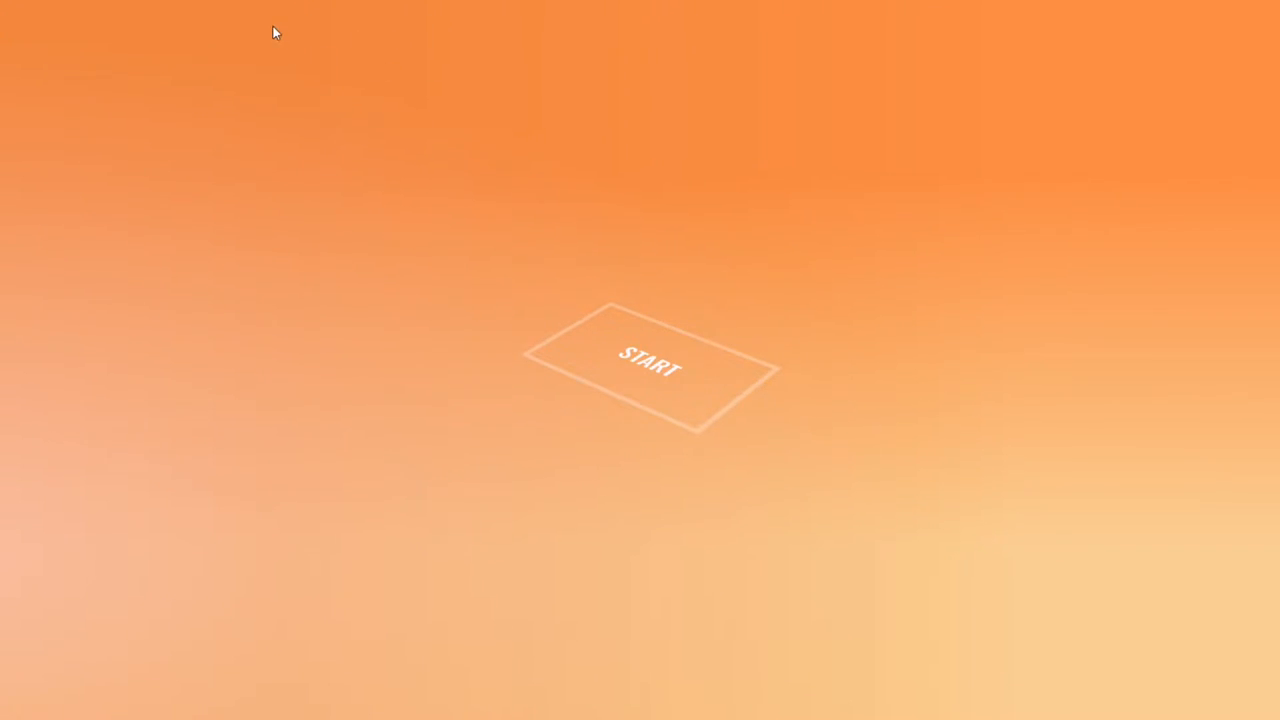
{"action": "mouse_move", "coordinate": [653, 357]}
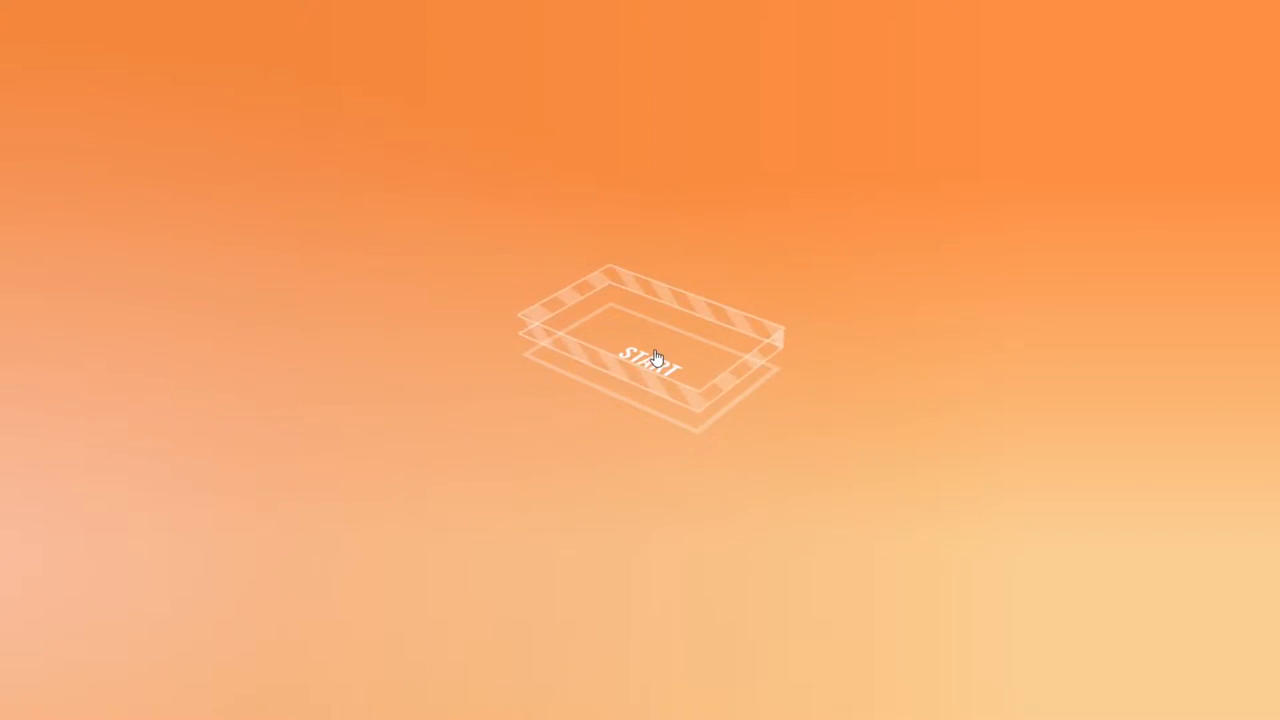
Press START on the loading screen to enter the 3D world with the red truck
{"action": "left_click", "coordinate": [650, 360]}
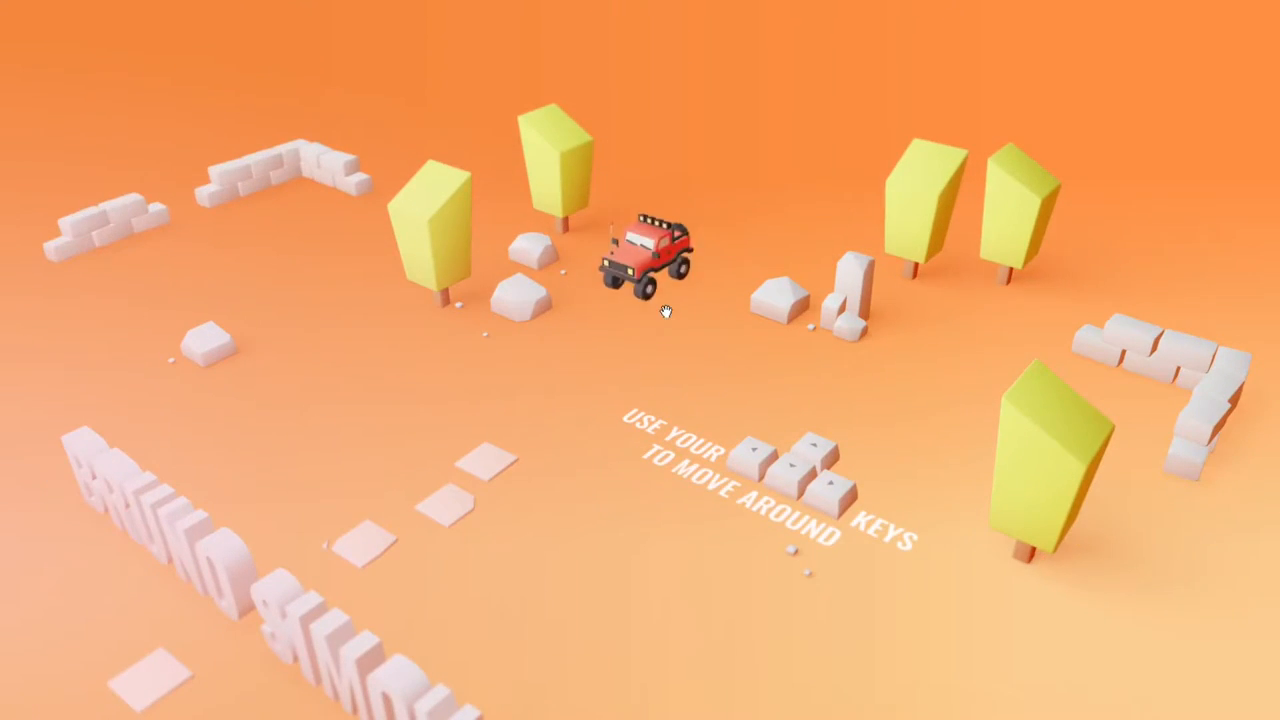